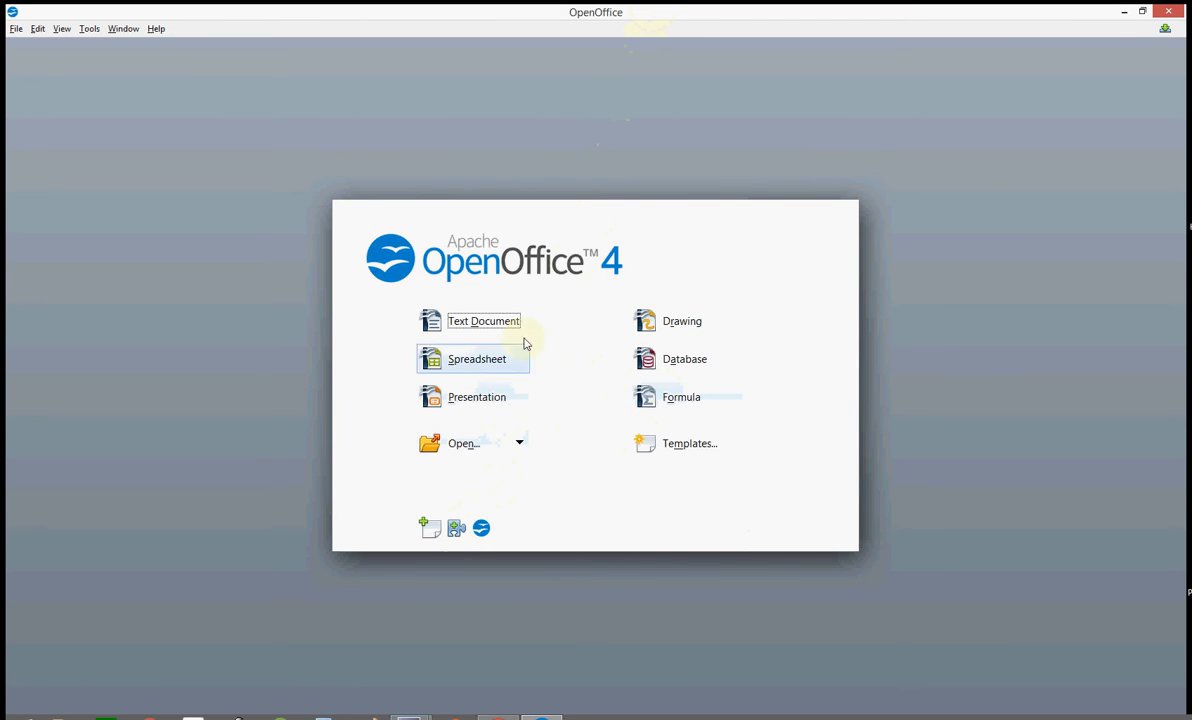
Step: Start a new drawing and draw a large light blue rectangle across the page, then copy it
left_click(682, 320)
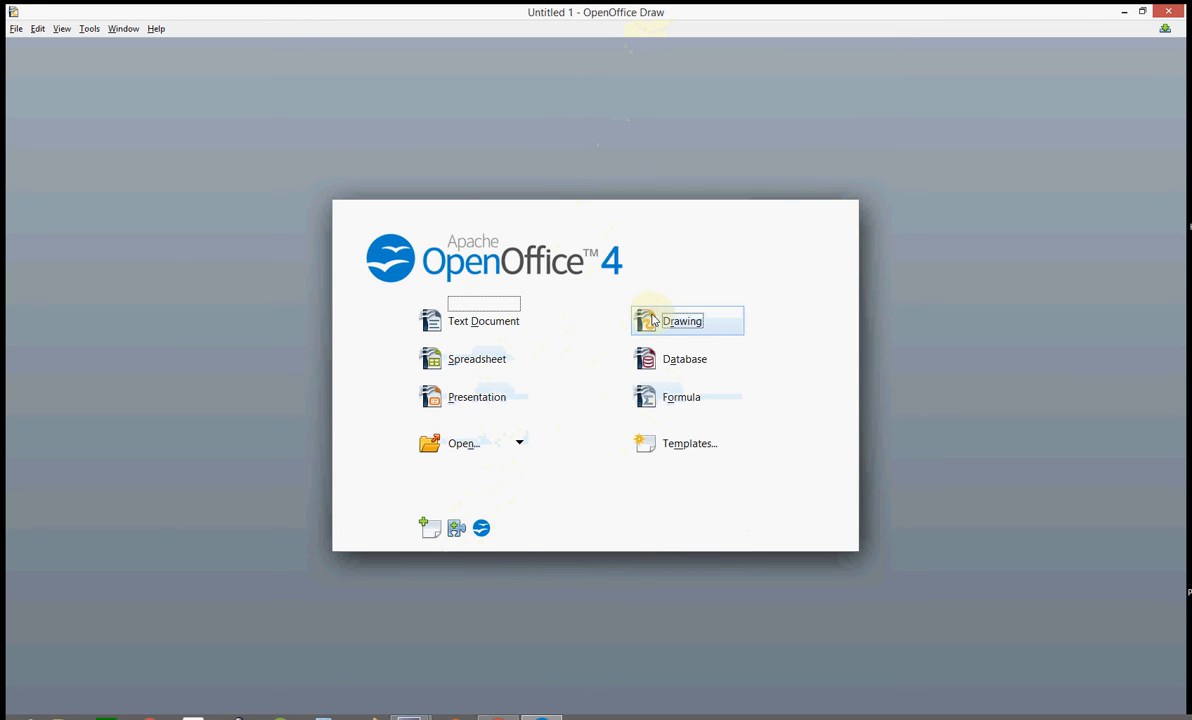
left_click(682, 320)
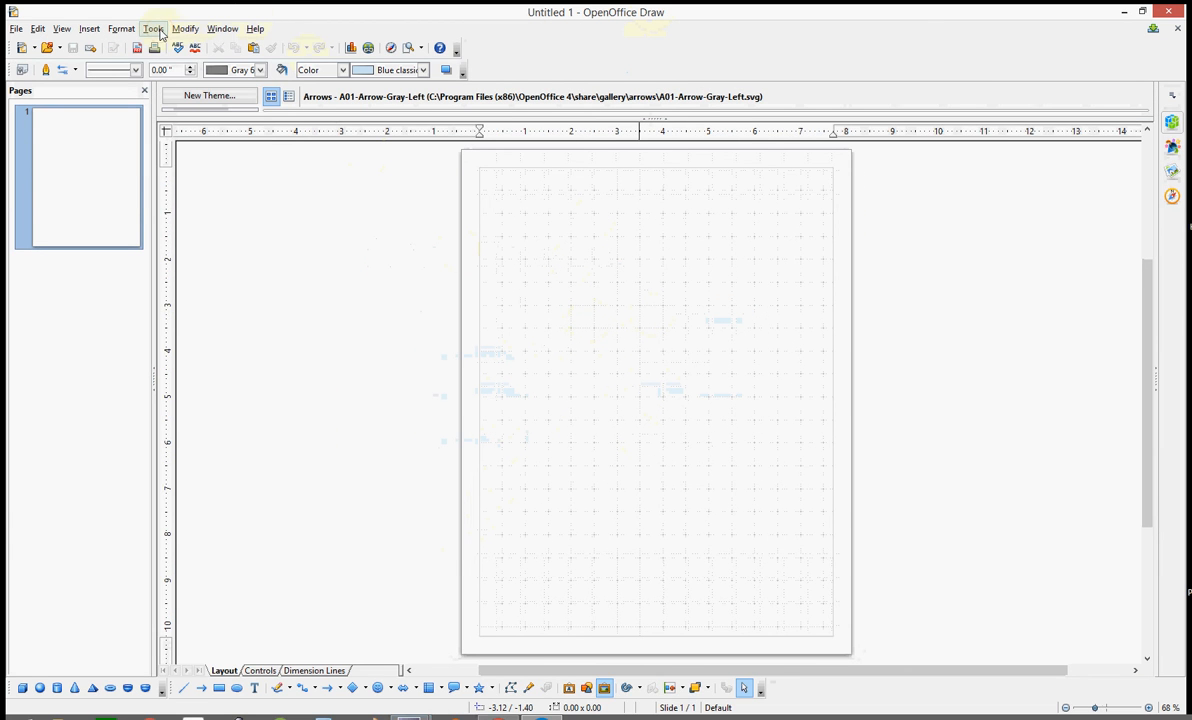
left_click(153, 28)
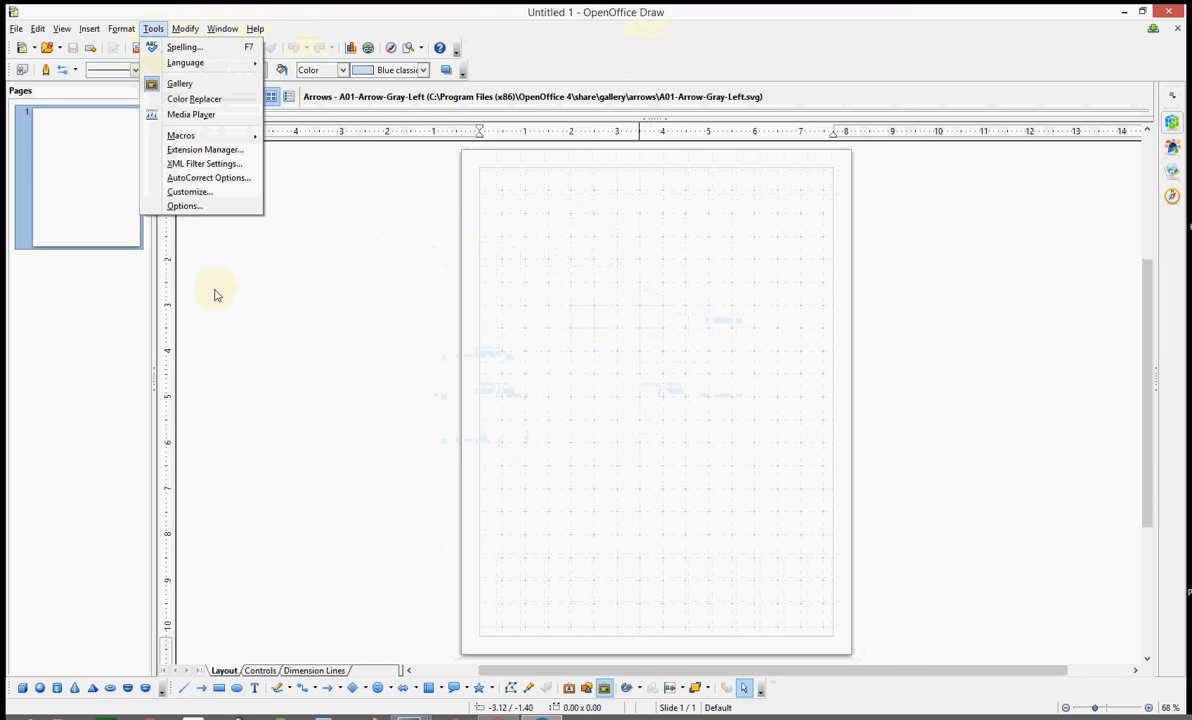
mouse_move(140, 591)
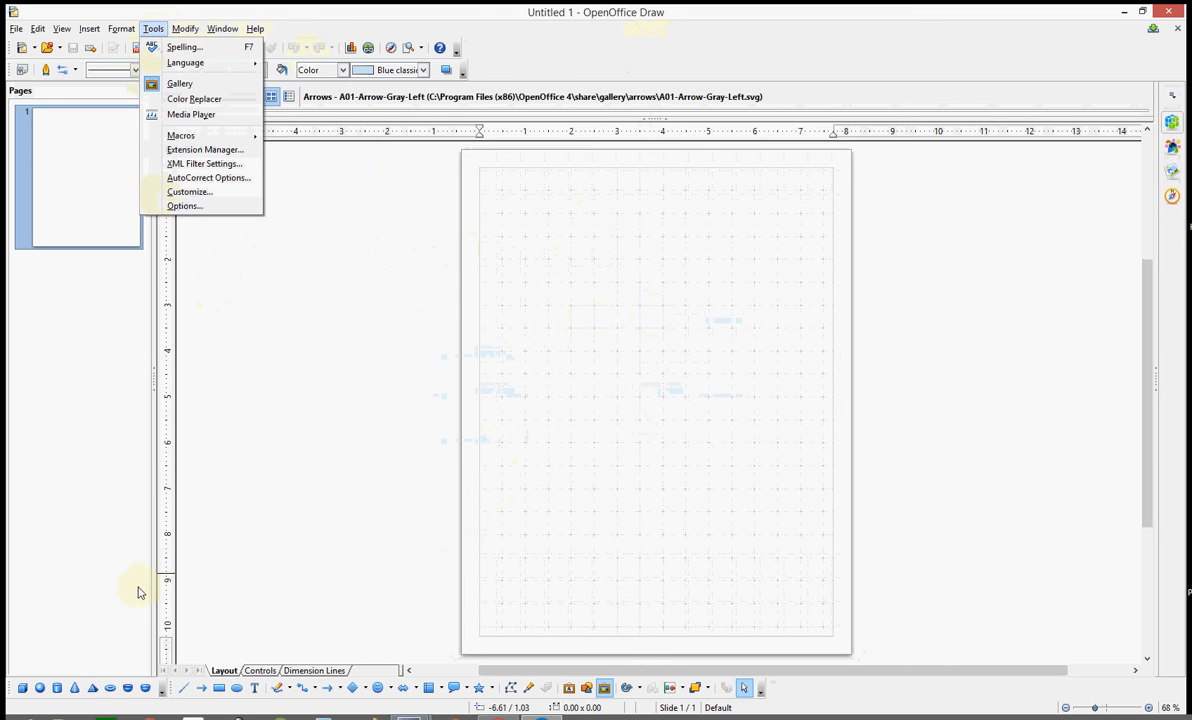
left_click(179, 83)
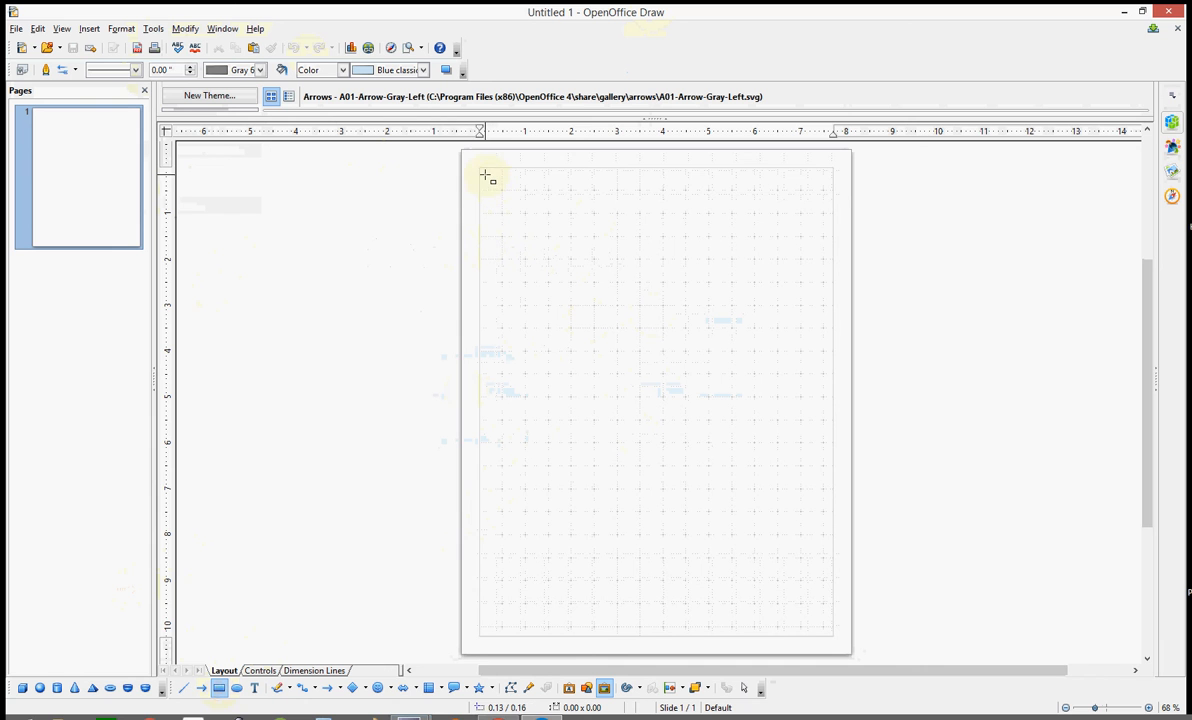
left_click_drag(487, 177, 797, 558)
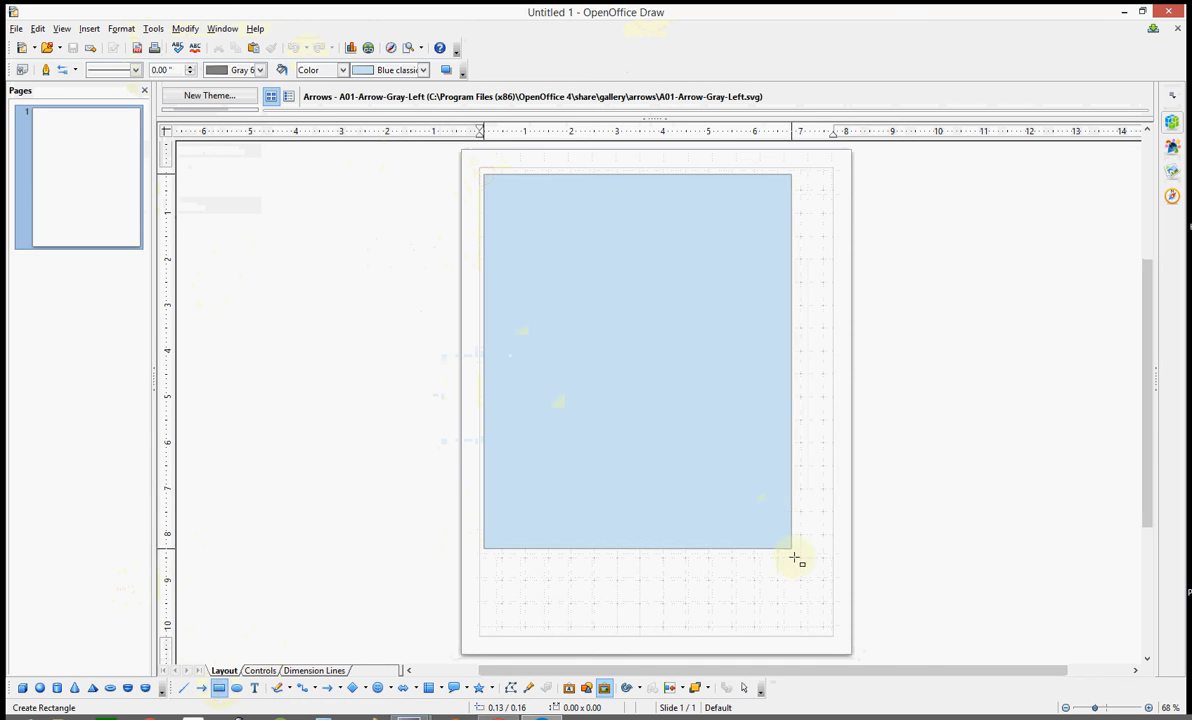
key("Delete")
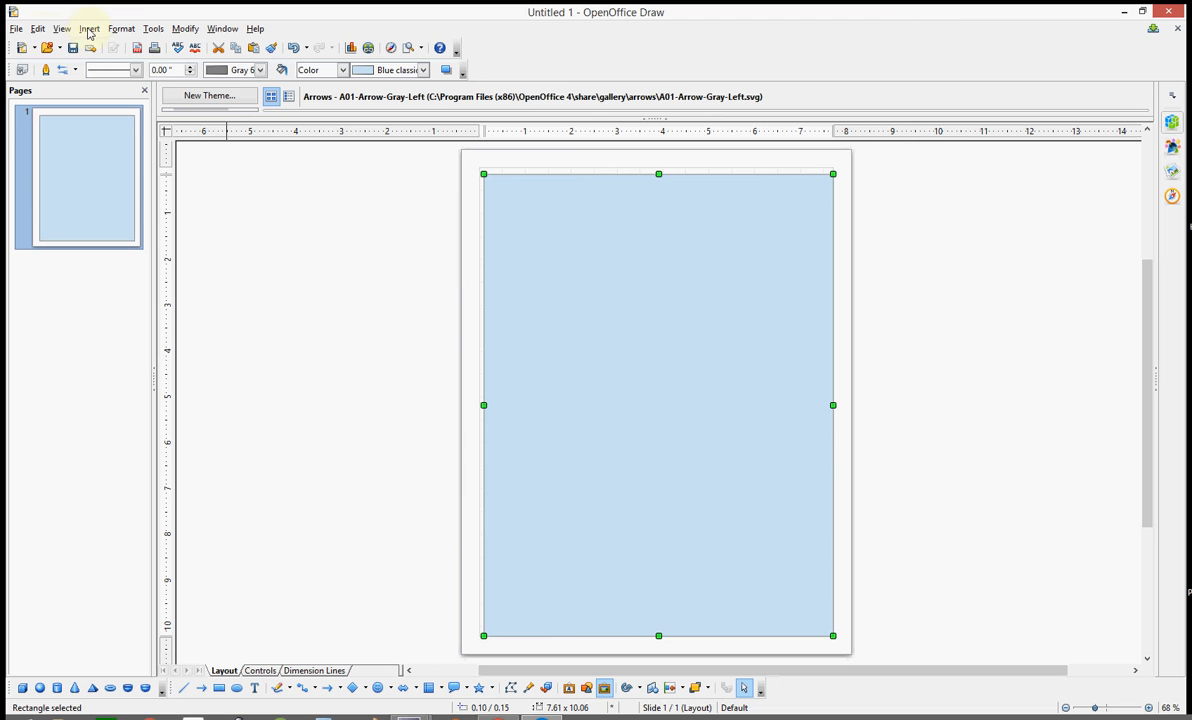
Step: Open the image bird-silhouette-owl-free-silhouette-2
left_click(16, 28)
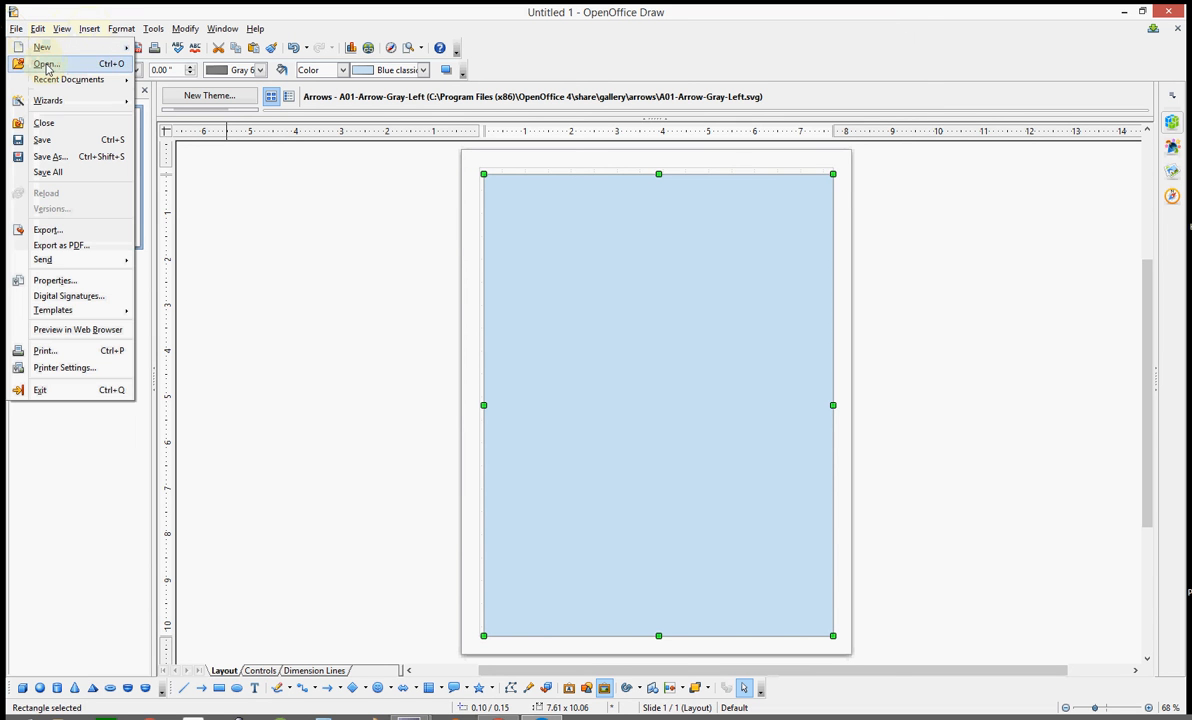
left_click(46, 64)
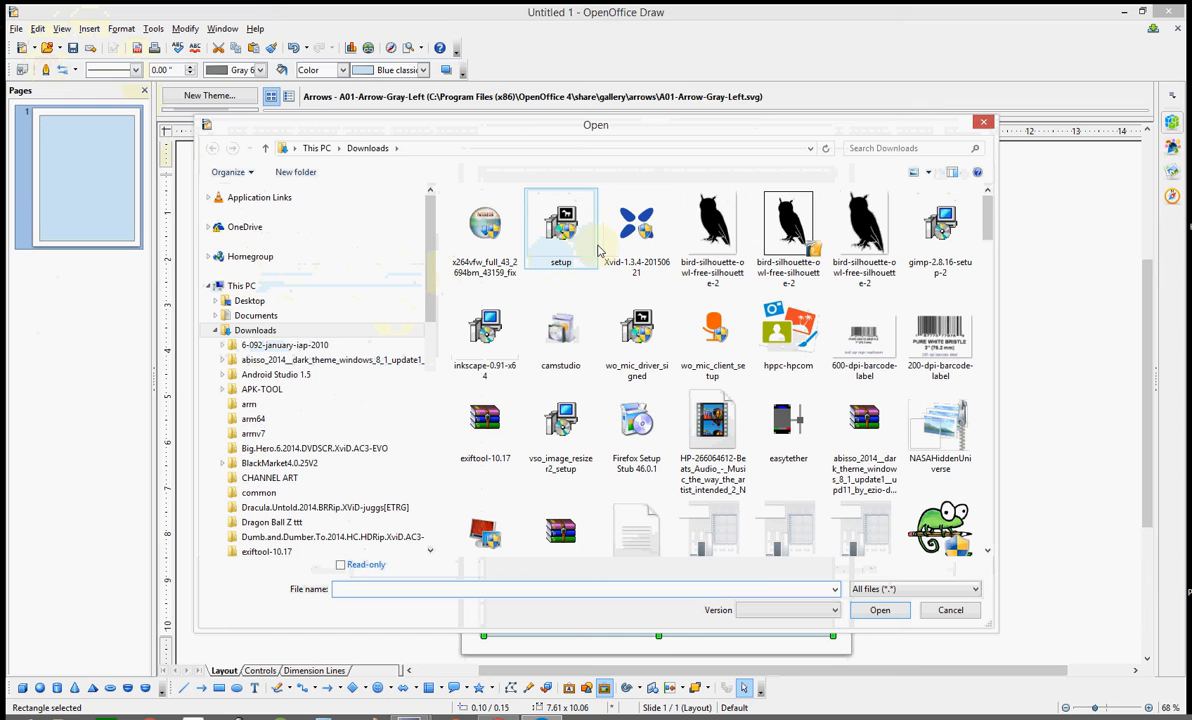
left_click(864, 230)
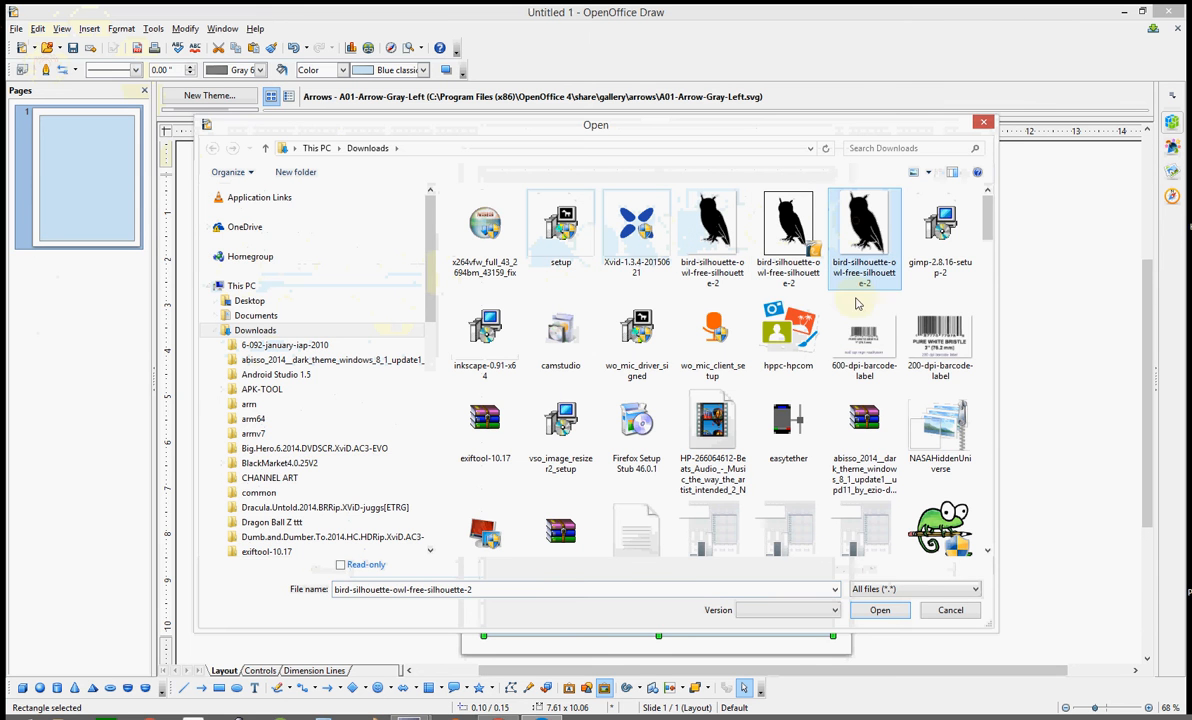
left_click(878, 610)
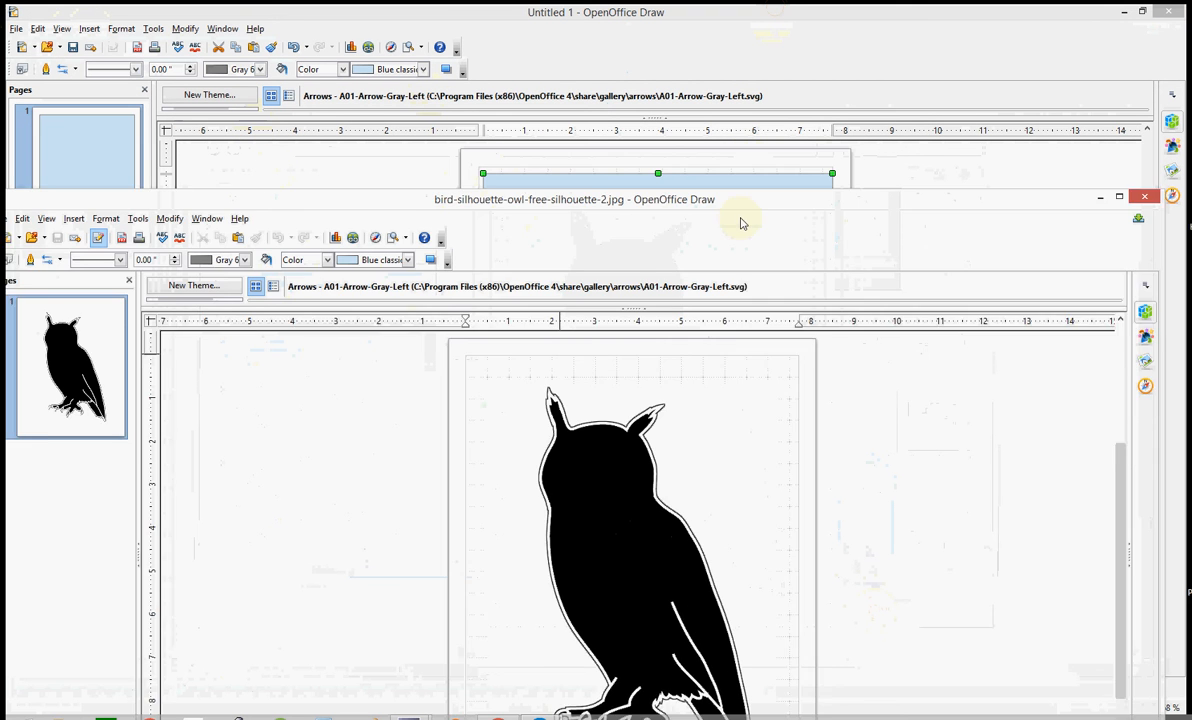
Step: Close Untitled 1 discarding changes, and maximize the owl window
left_click(1144, 196)
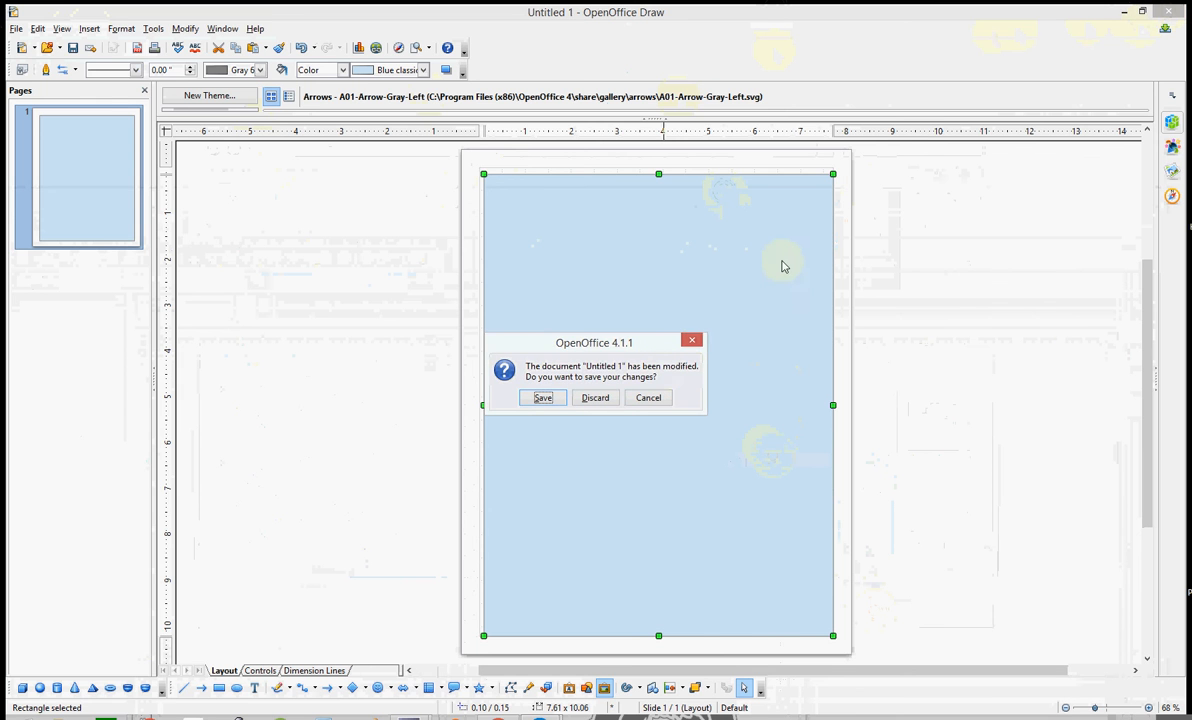
left_click(595, 397)
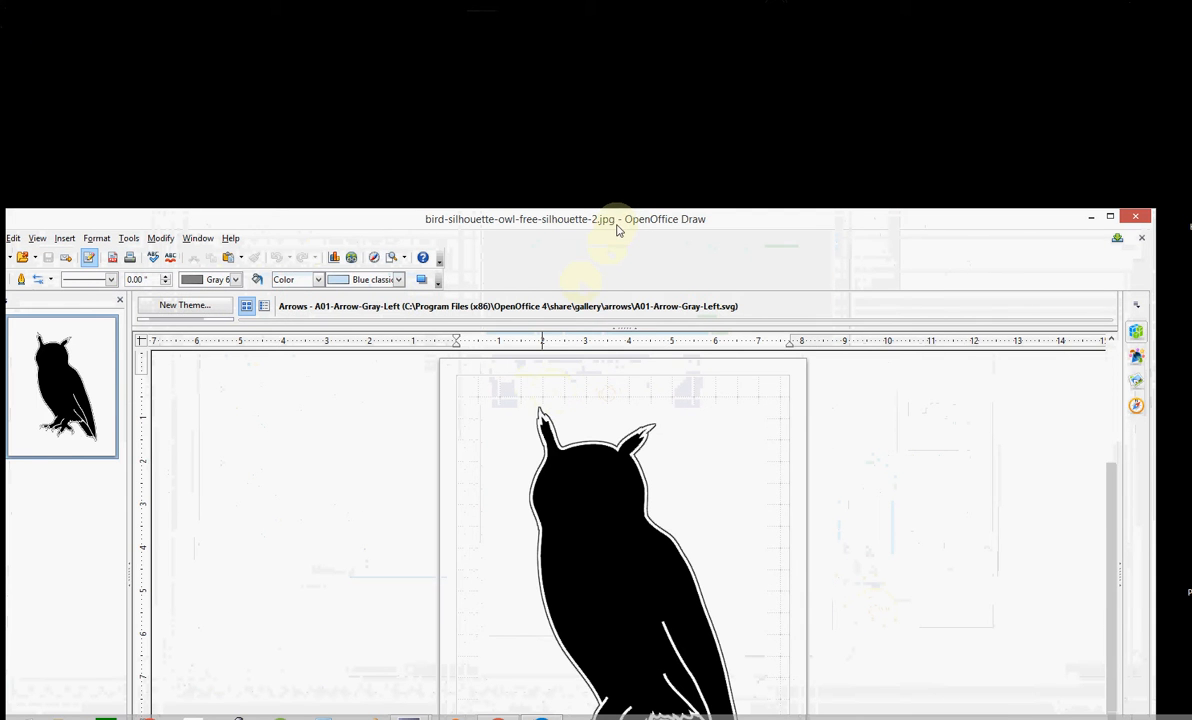
left_click(1109, 216)
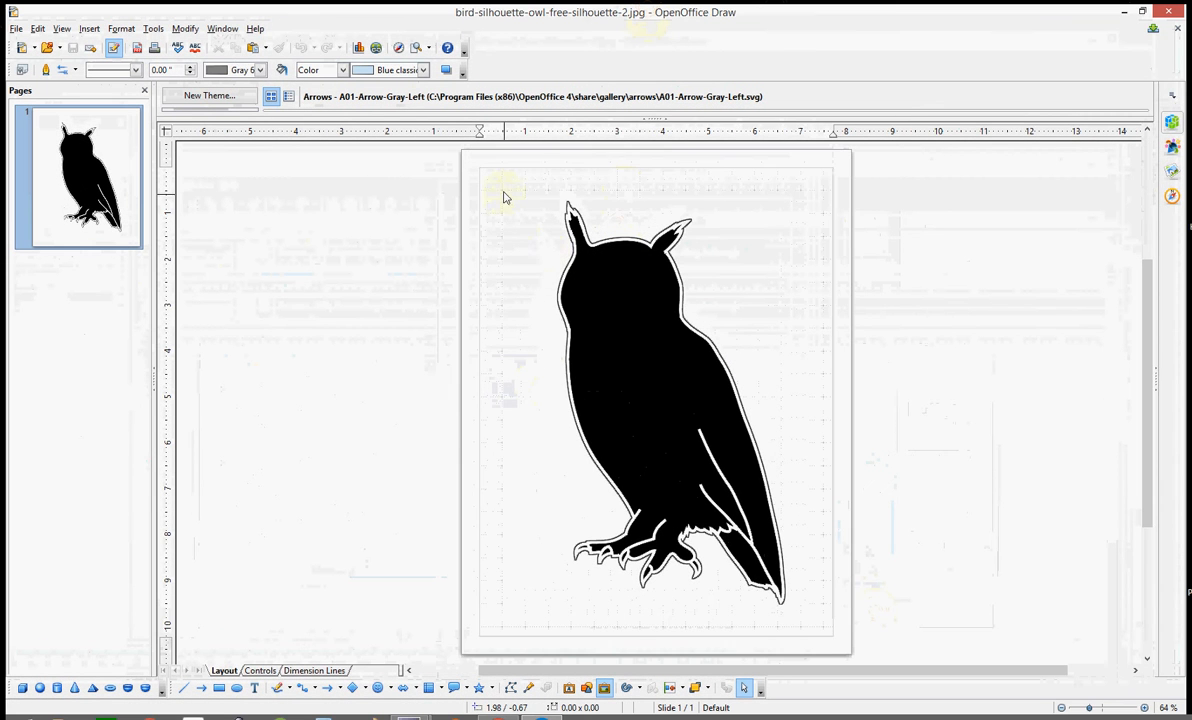
Step: Paste the light blue rectangle onto the owl page and send it to the back
right_click(505, 197)
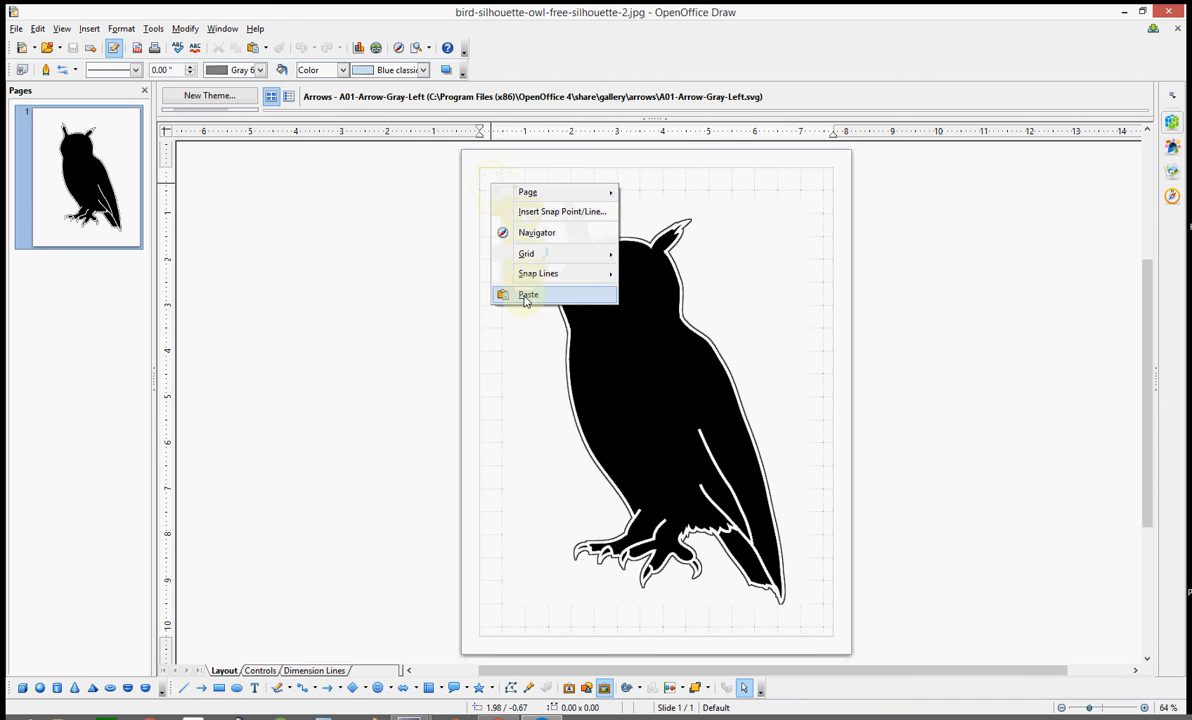
left_click(528, 294)
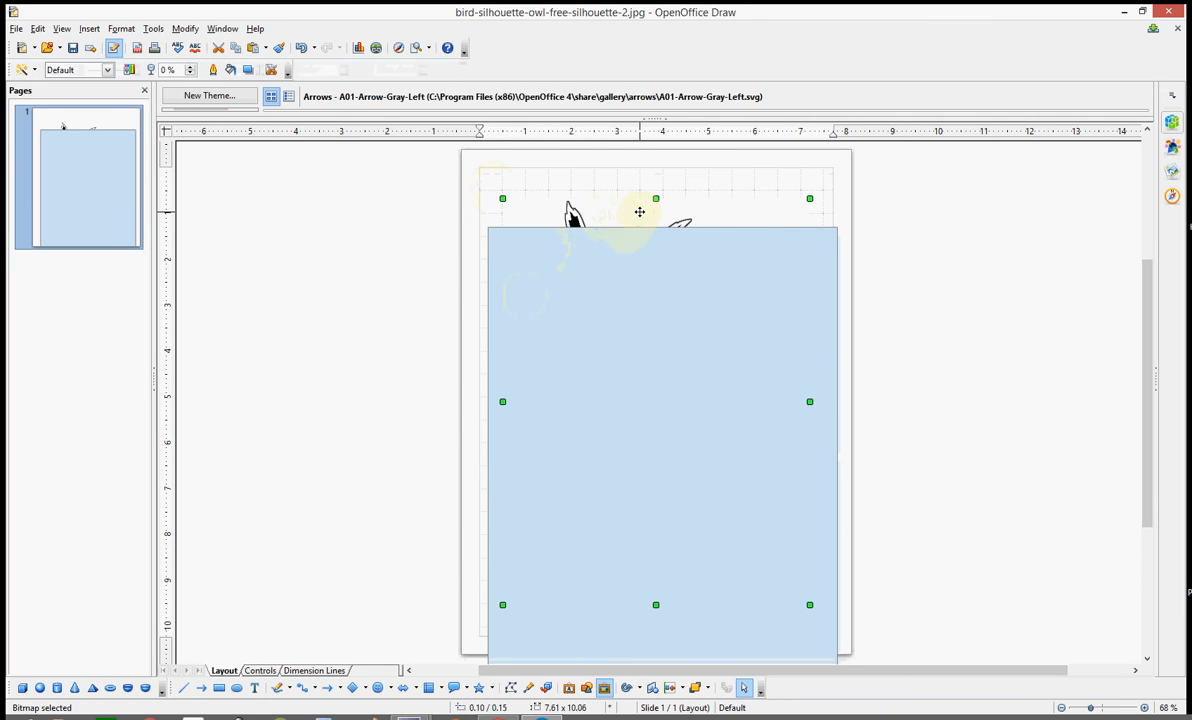
right_click(639, 211)
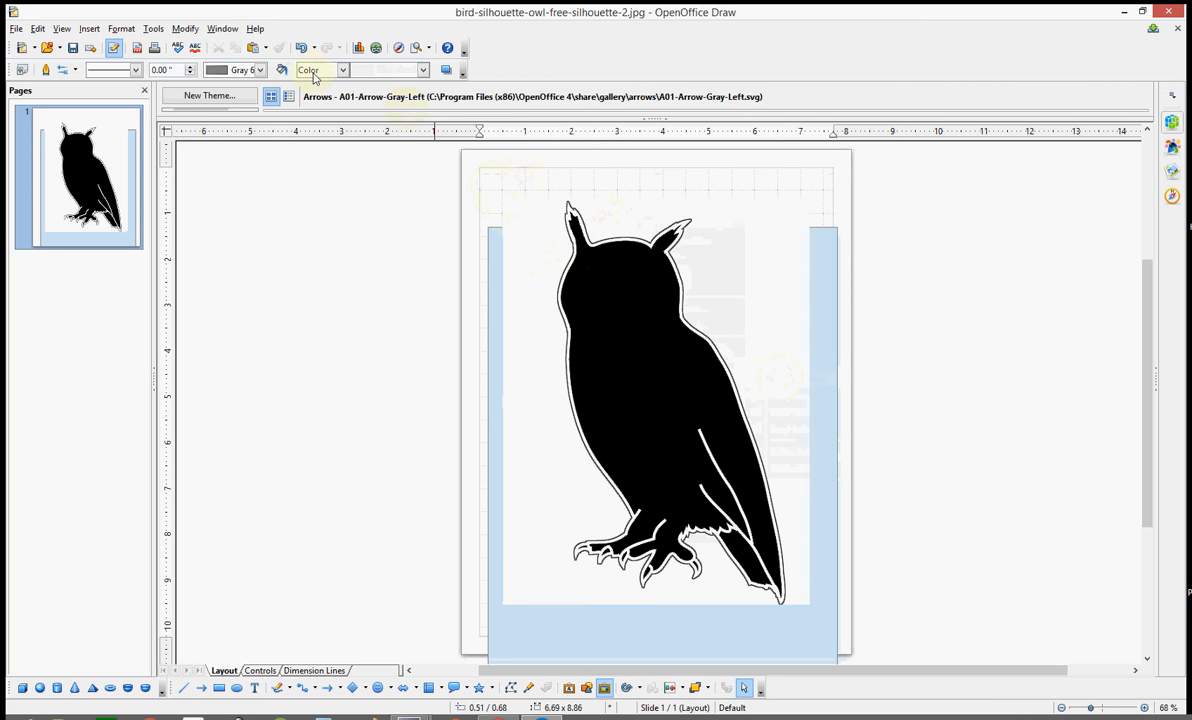
Step: Open Tools > Color Replacer for the owl image
left_click(185, 28)
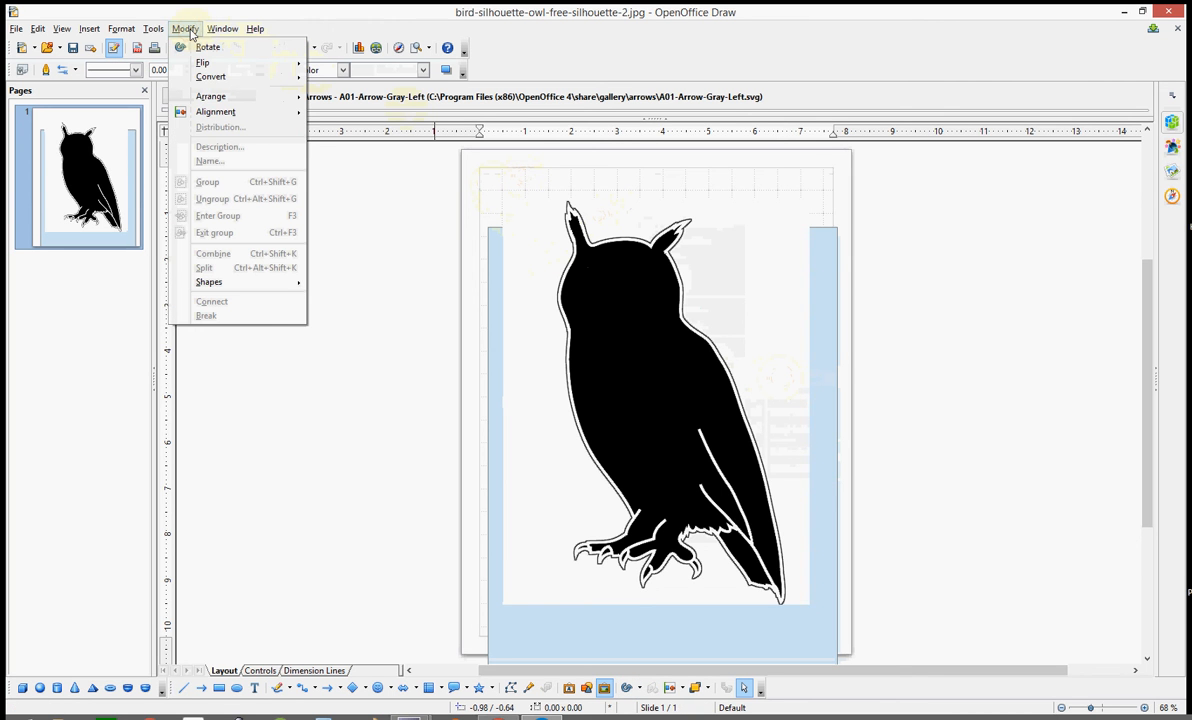
left_click(153, 28)
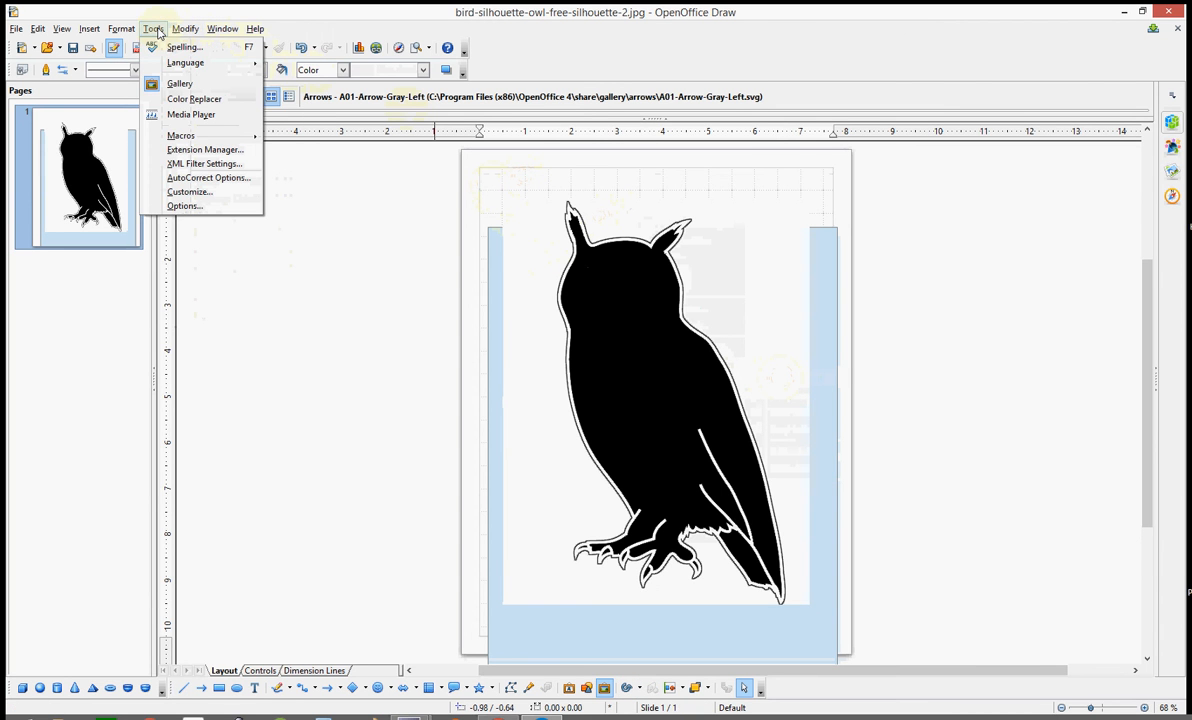
mouse_move(194, 99)
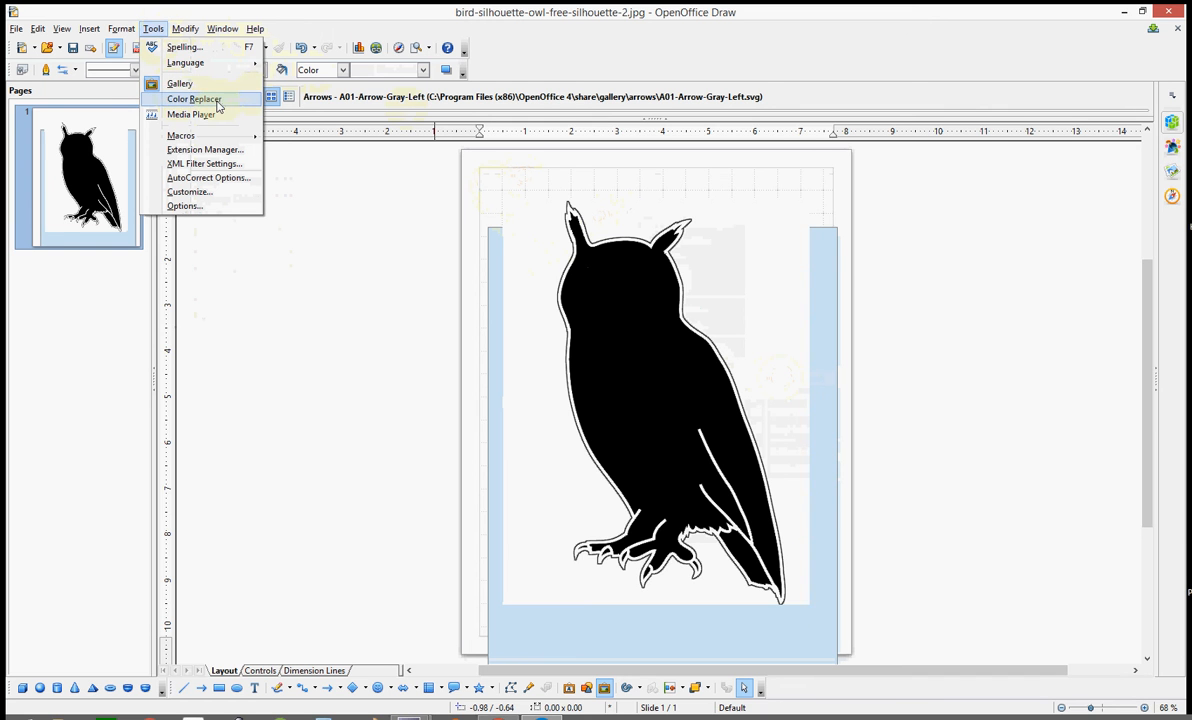
mouse_move(205, 105)
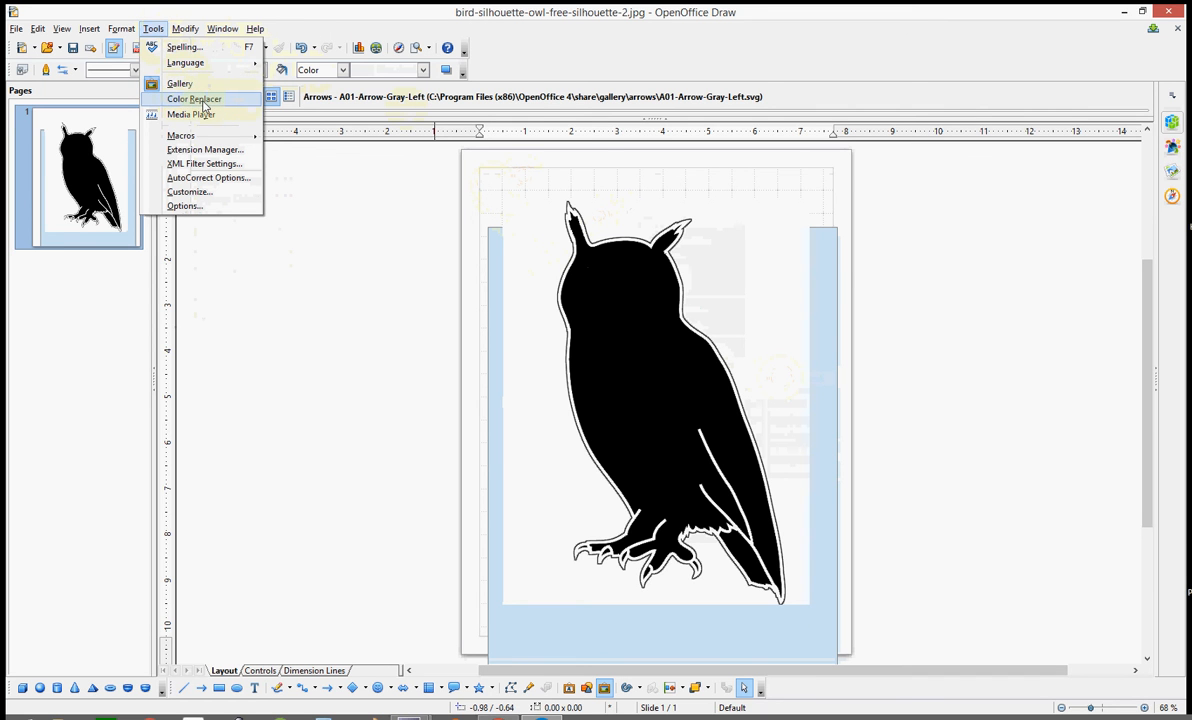
left_click(194, 98)
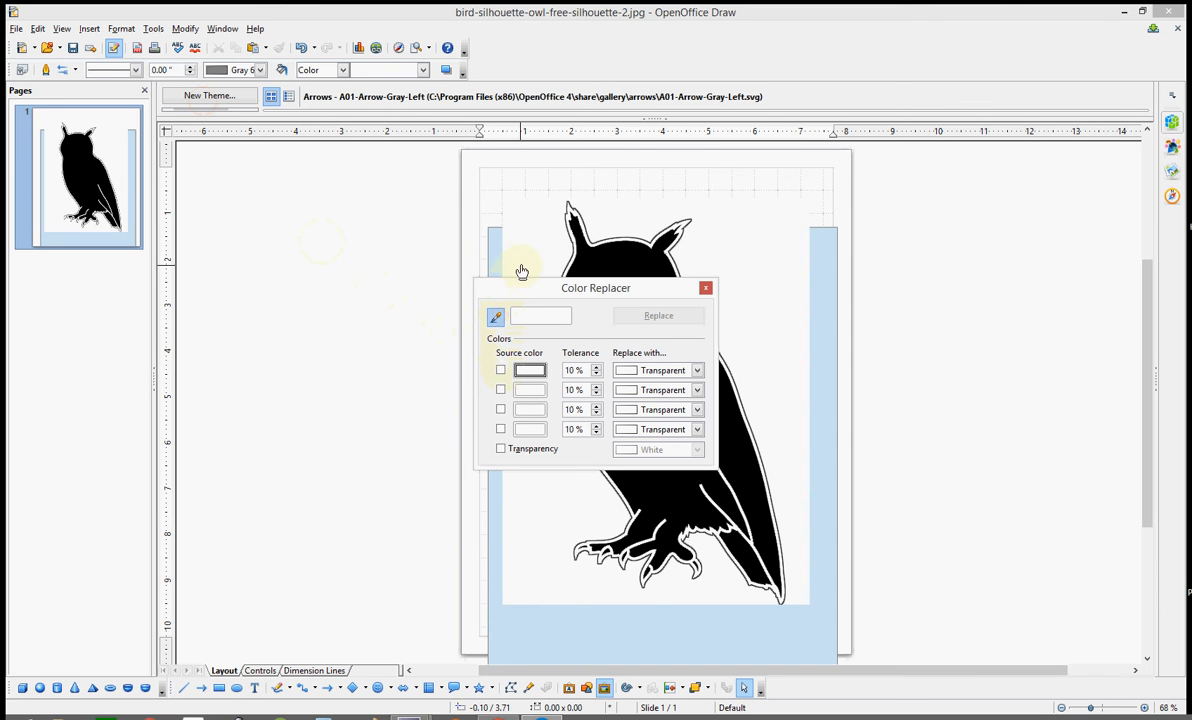
Step: Replace the white source color with Transparent, then close the Color Replacer
left_click(500, 369)
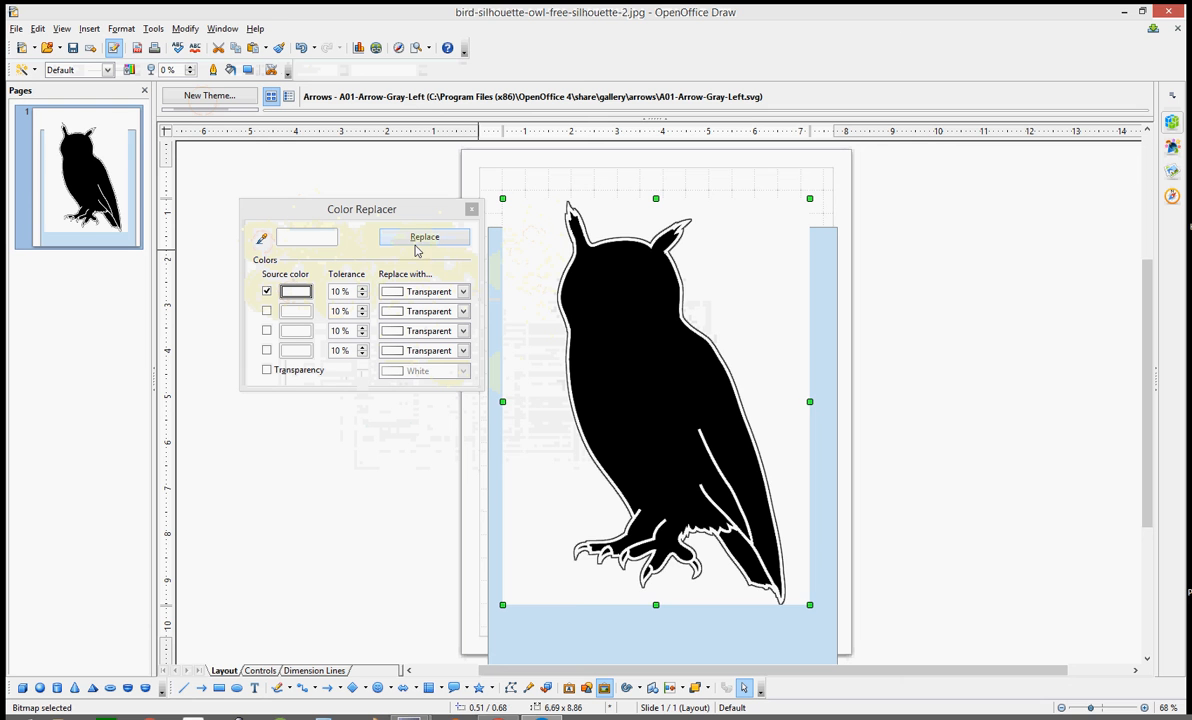
left_click(424, 236)
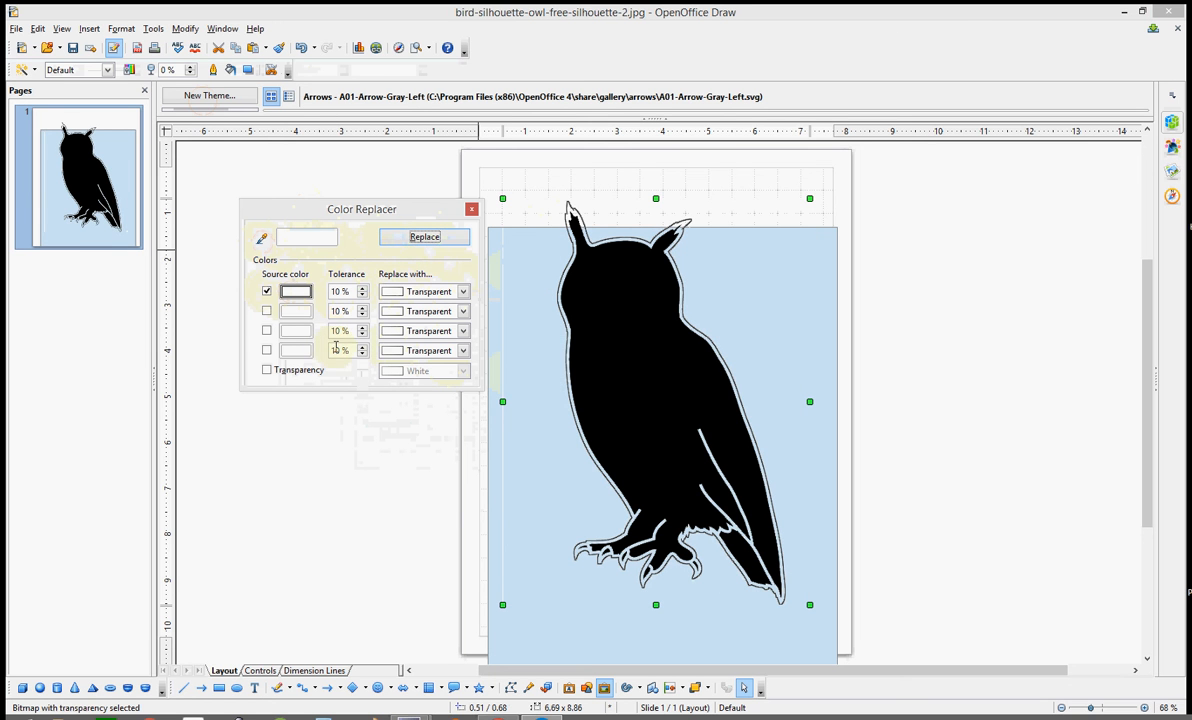
left_click_drag(362, 209, 957, 244)
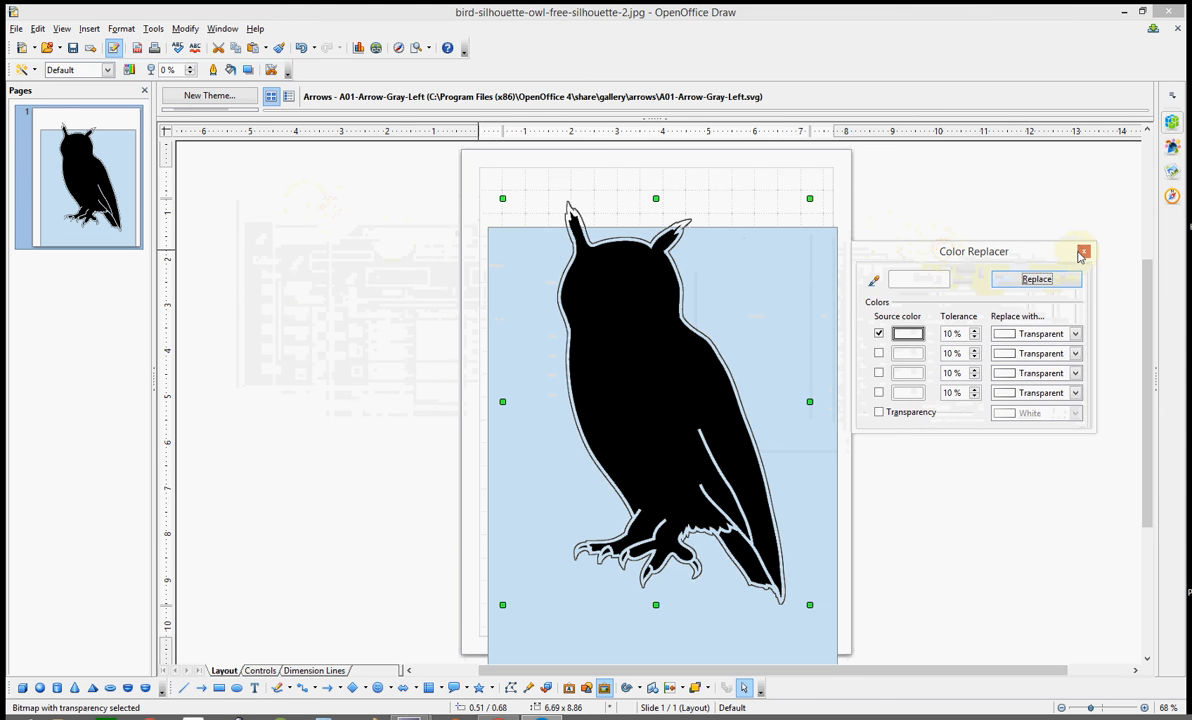
left_click(1083, 251)
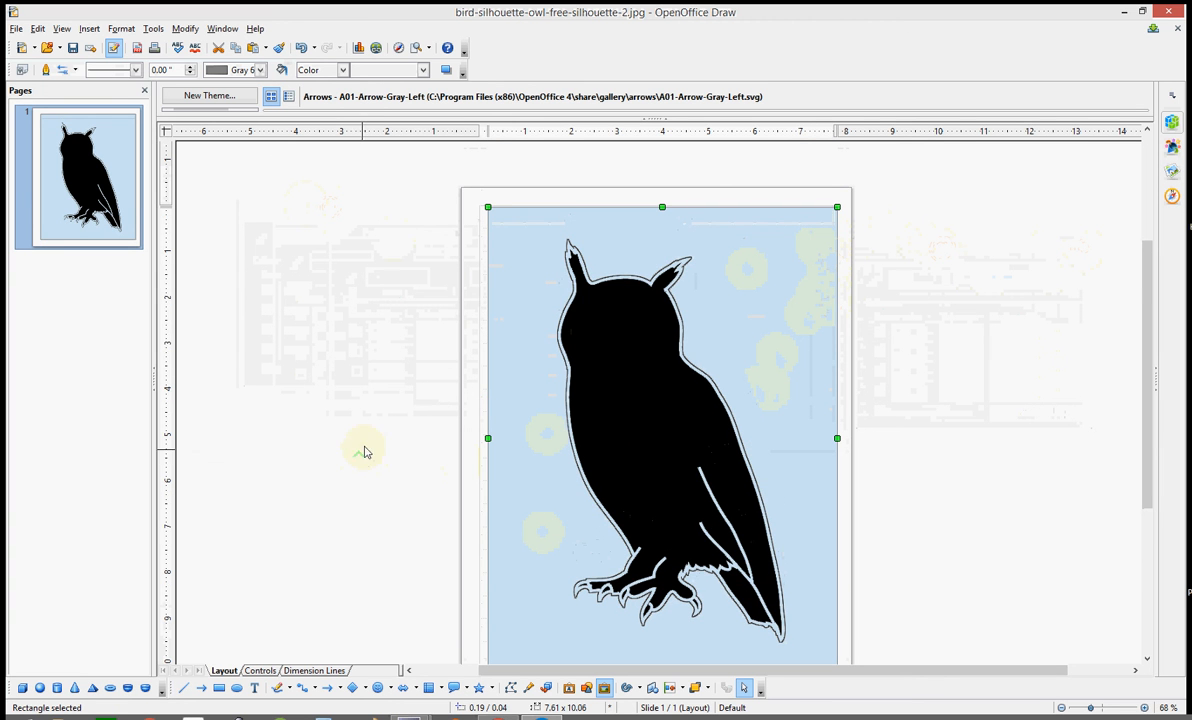
mouse_move(813, 276)
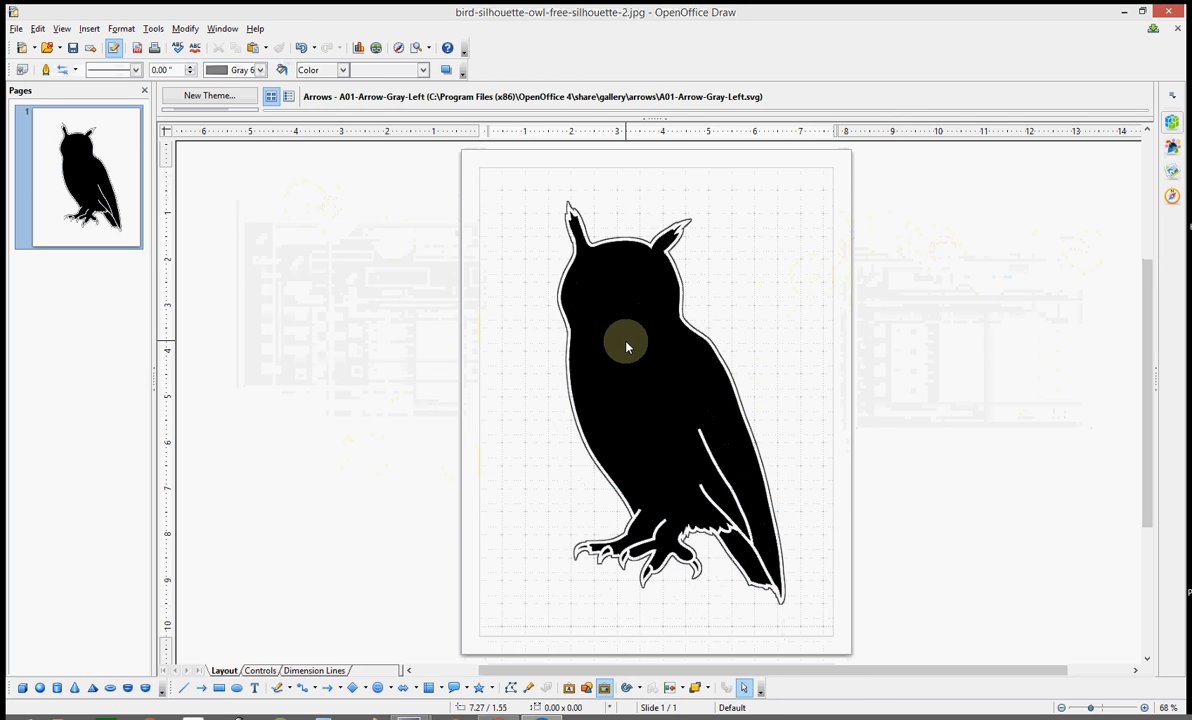
Step: Select and delete the blue background rectangle
left_click(628, 347)
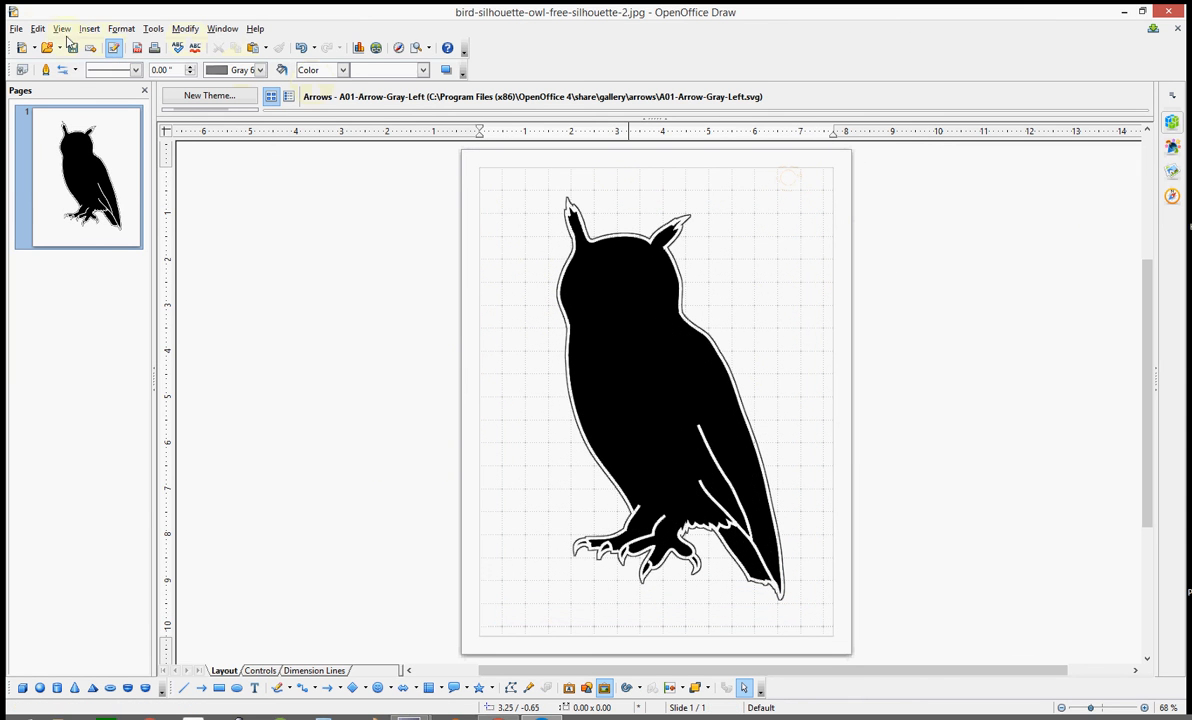
Step: Export the drawing as PNG - Portable Network Graphic, keeping the file name
left_click(16, 28)
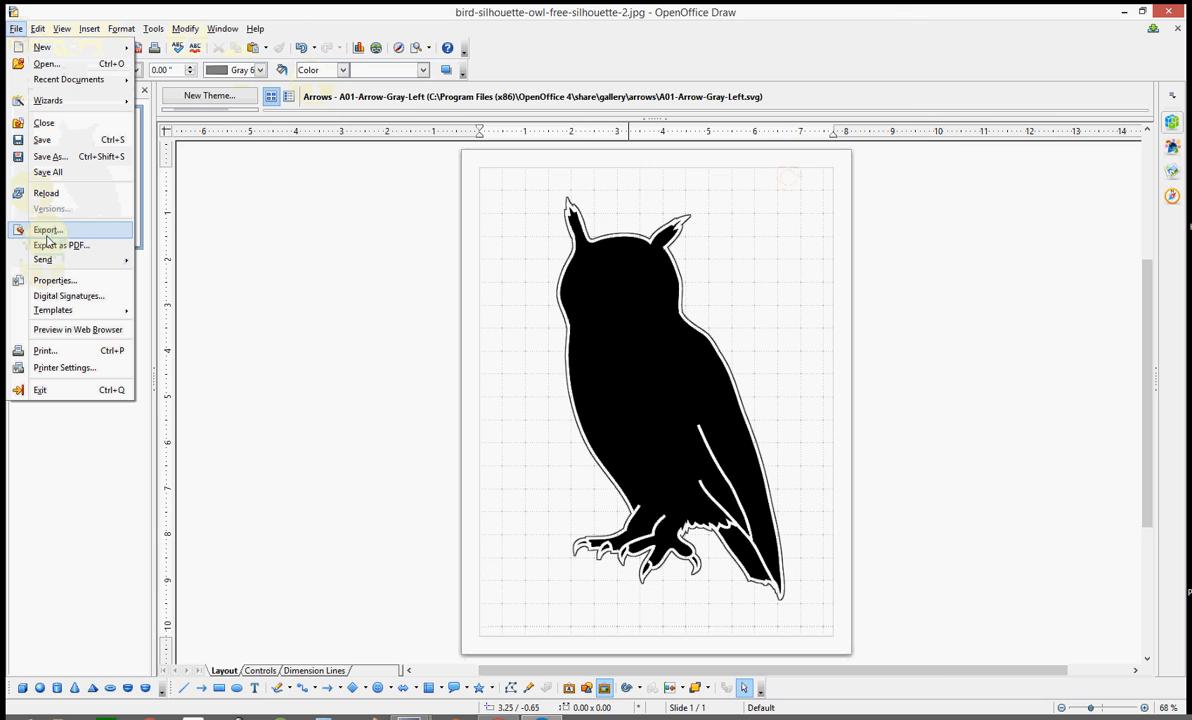
left_click(48, 230)
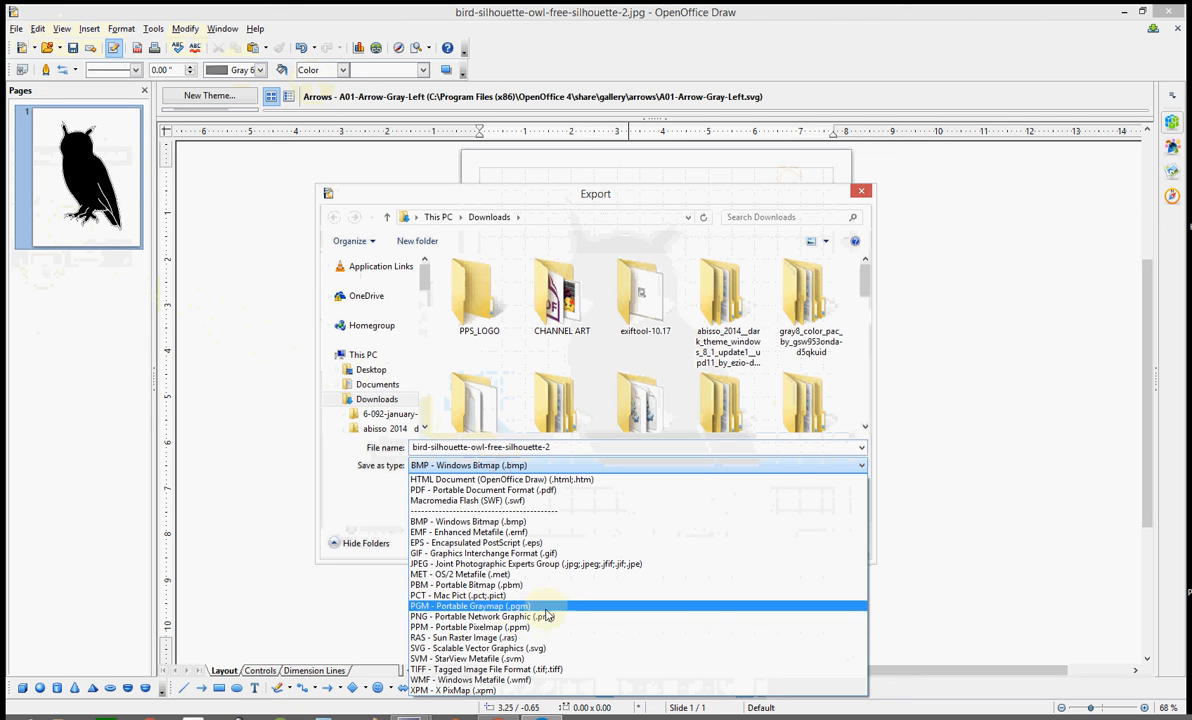
left_click(481, 616)
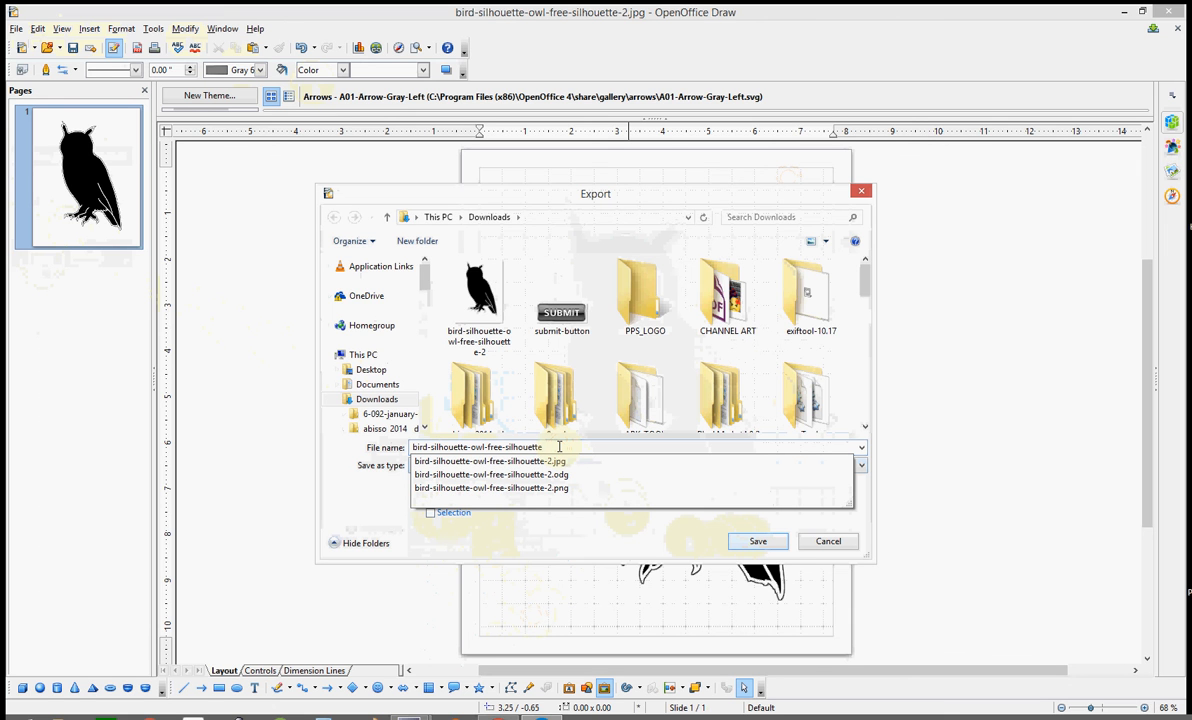
left_click(757, 541)
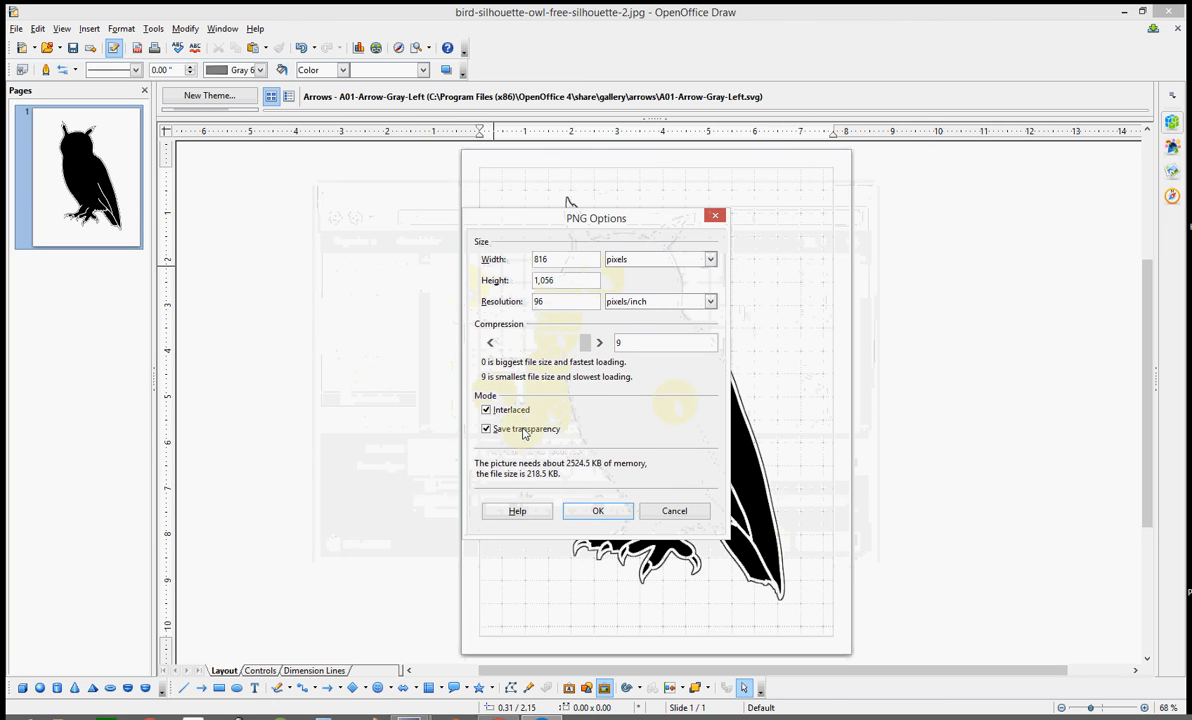
Step: Keep Save transparency checked, set compression to 8, and confirm the PNG options
left_click(487, 428)
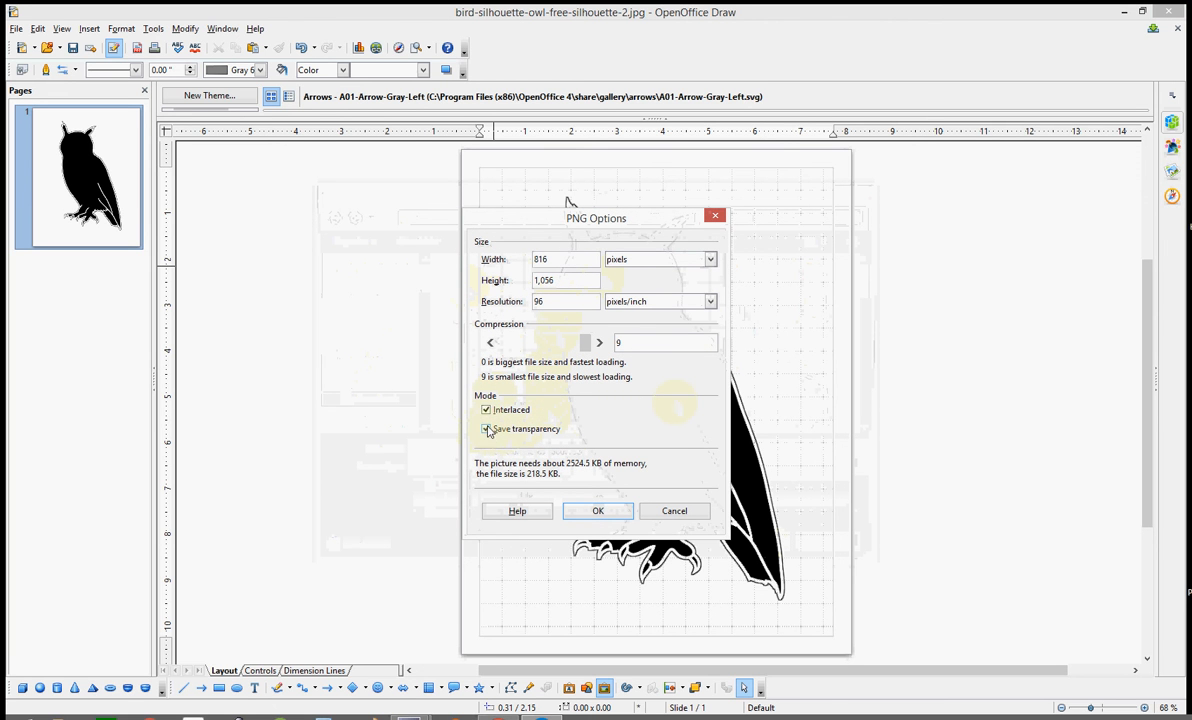
left_click(487, 428)
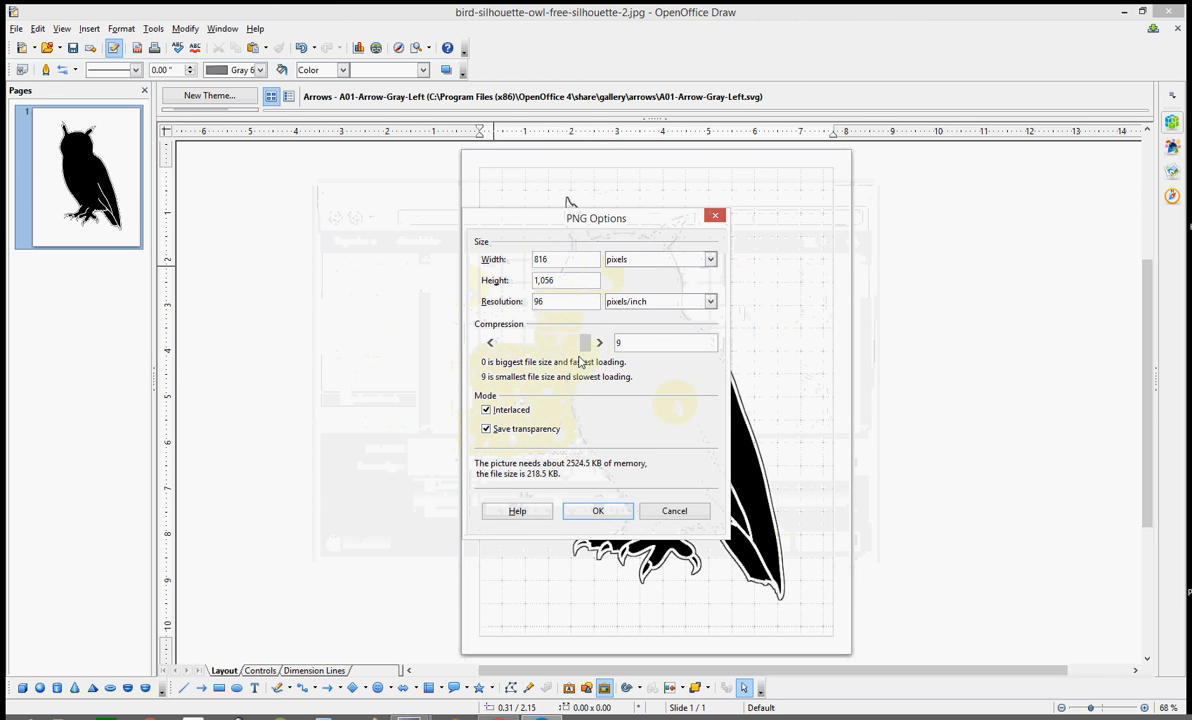
mouse_move(510, 310)
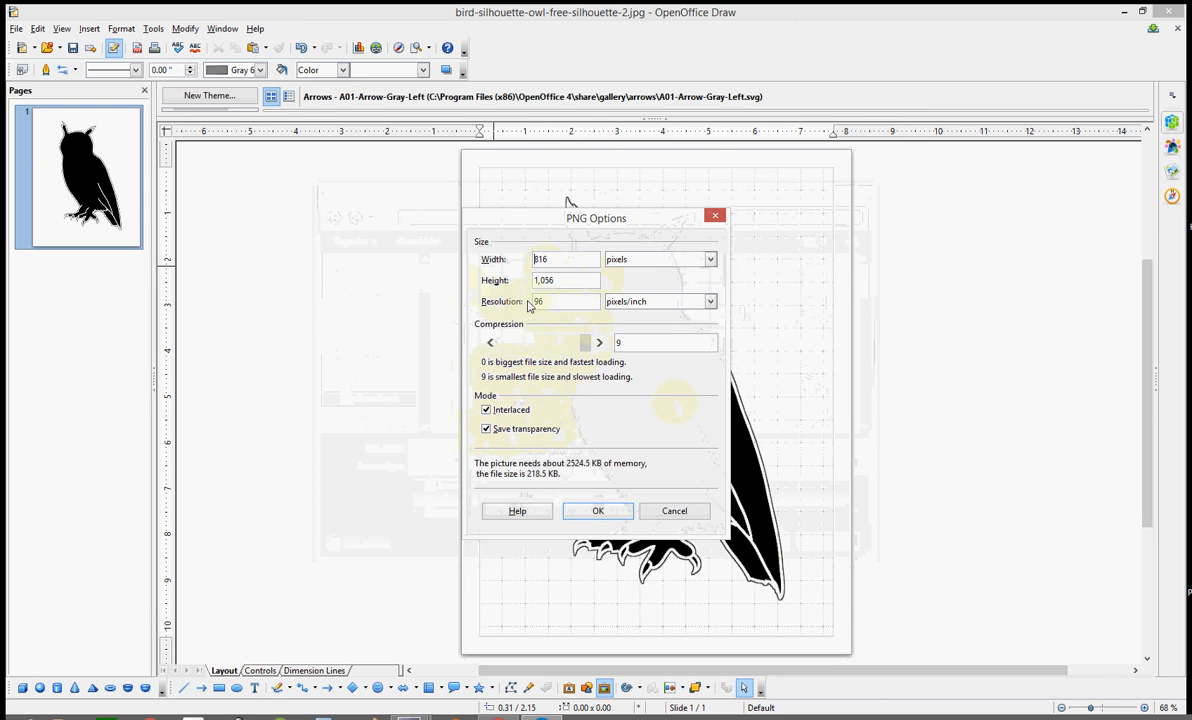
left_click(565, 301)
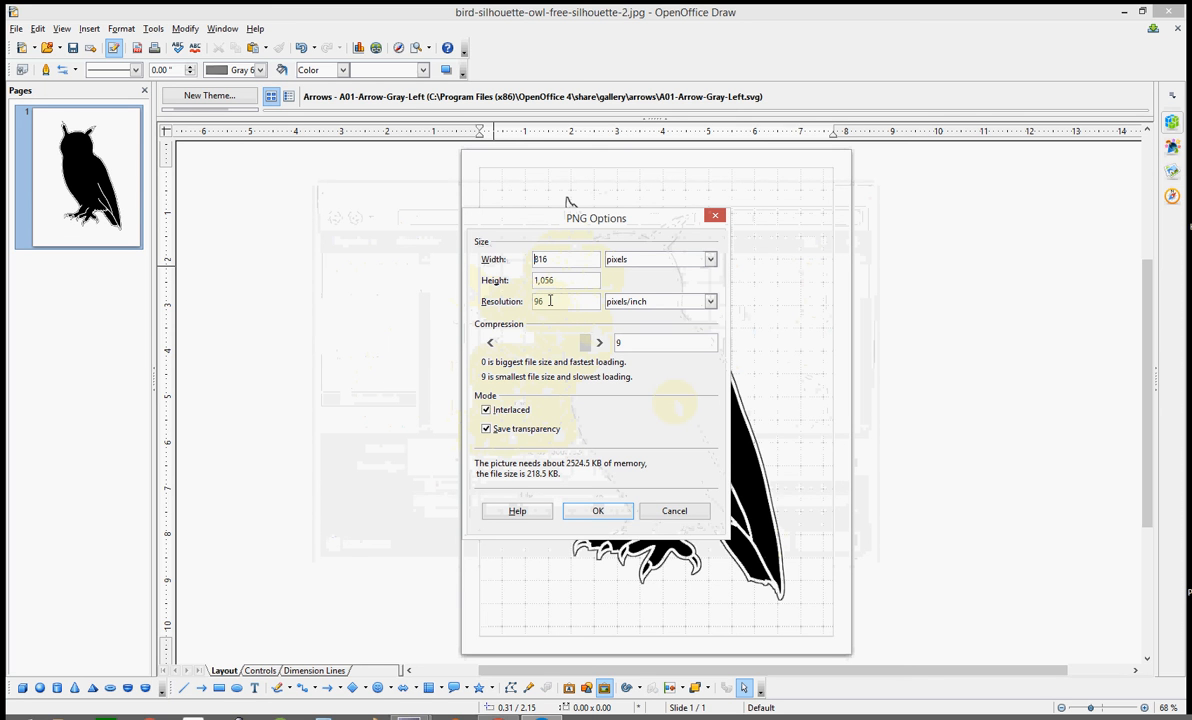
triple_click(565, 301)
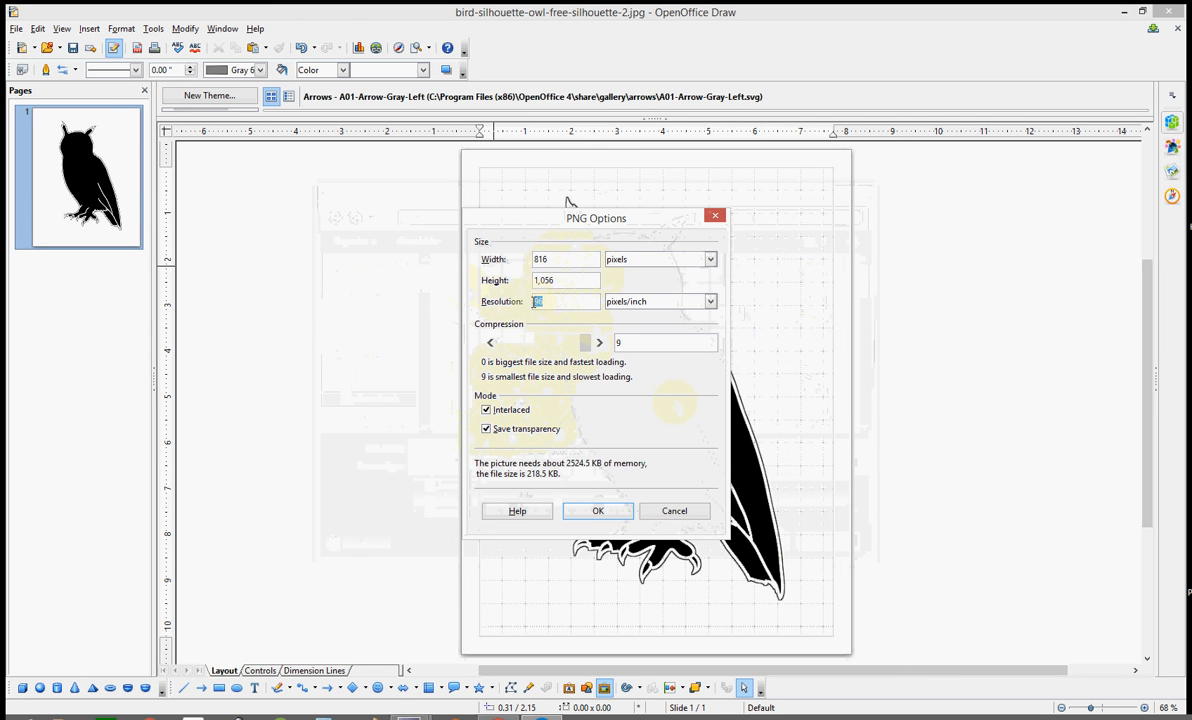
left_click(489, 342)
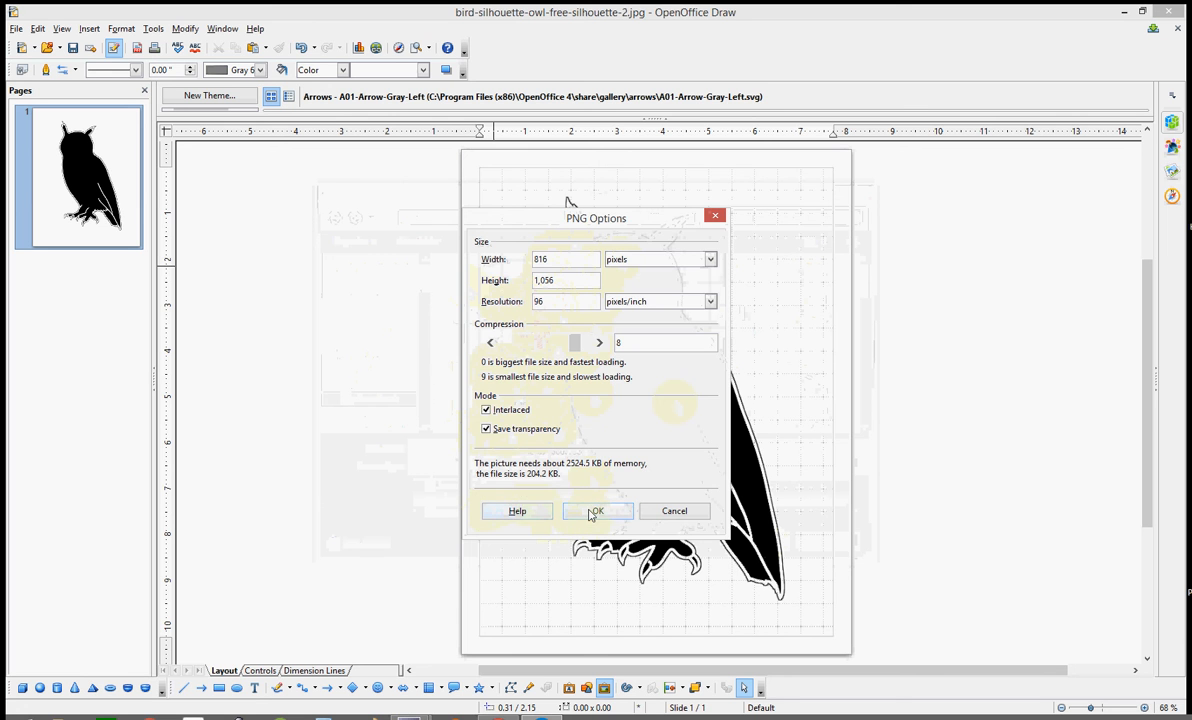
left_click(596, 511)
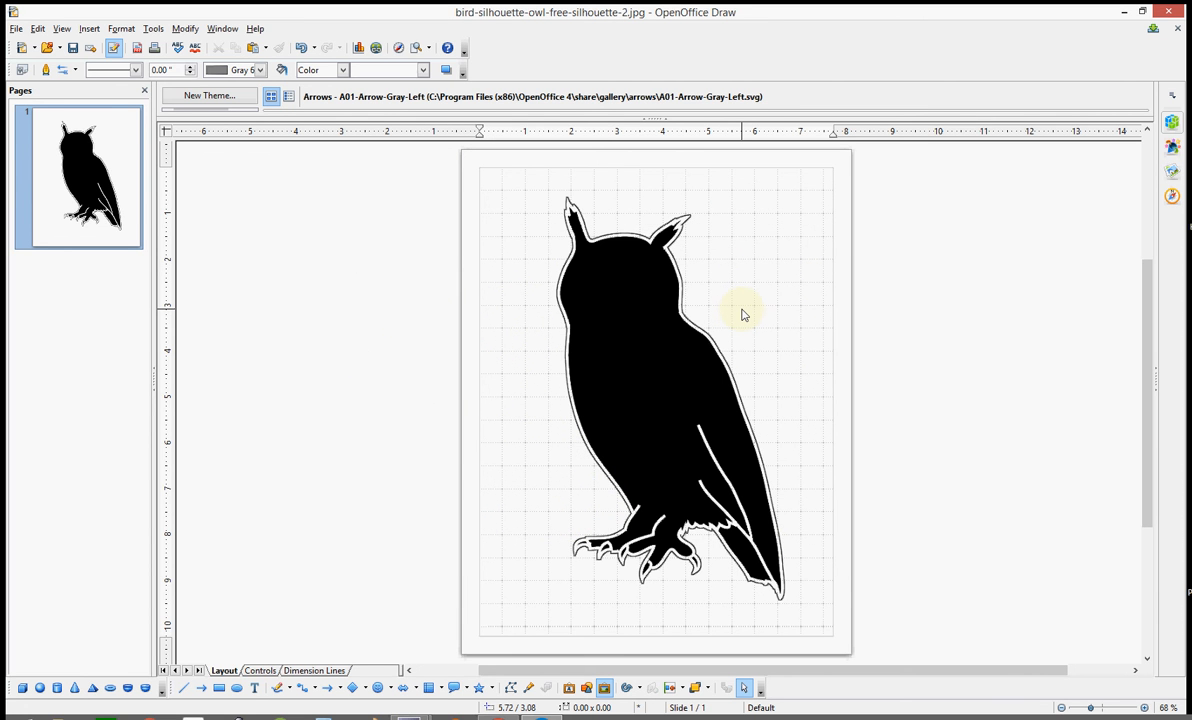
mouse_move(733, 307)
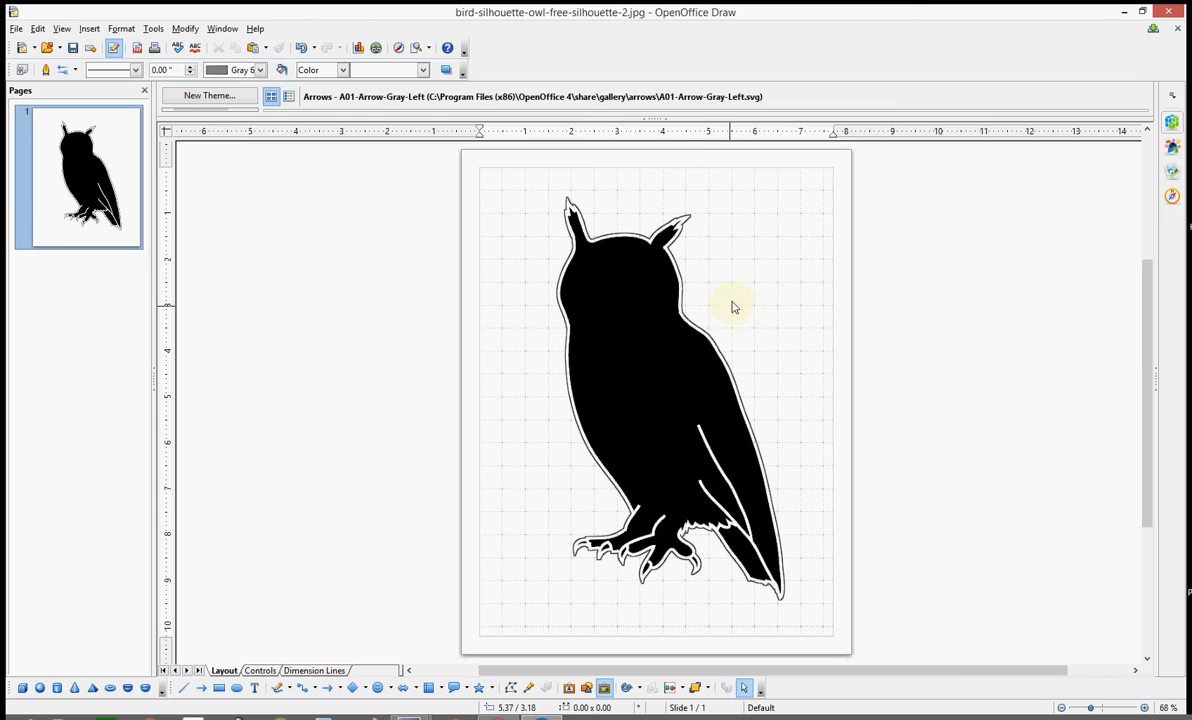